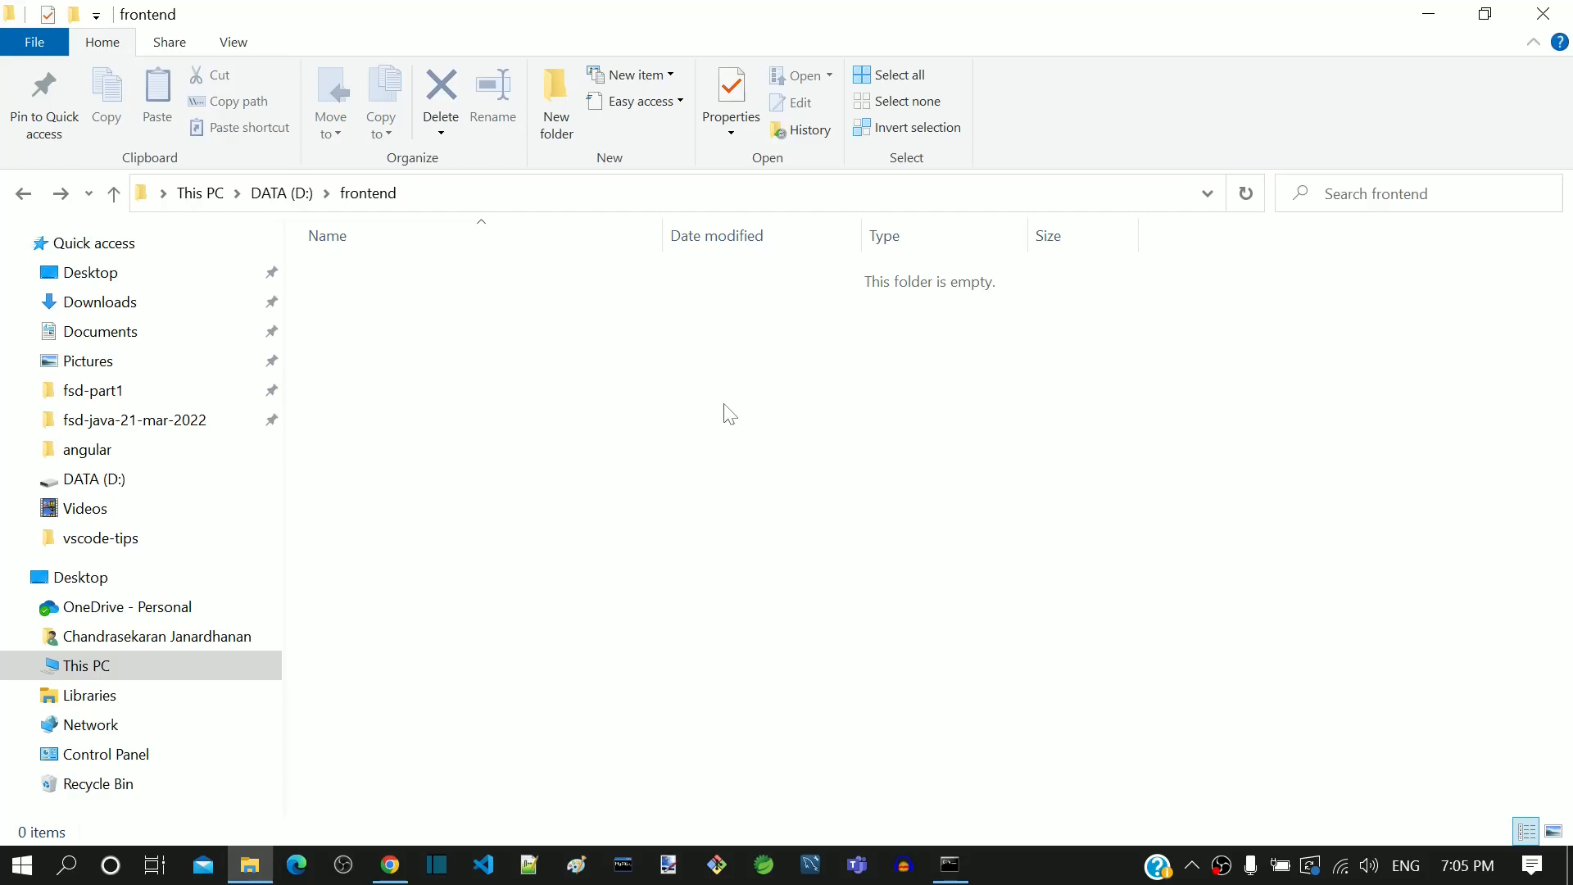
mouse_move(681, 515)
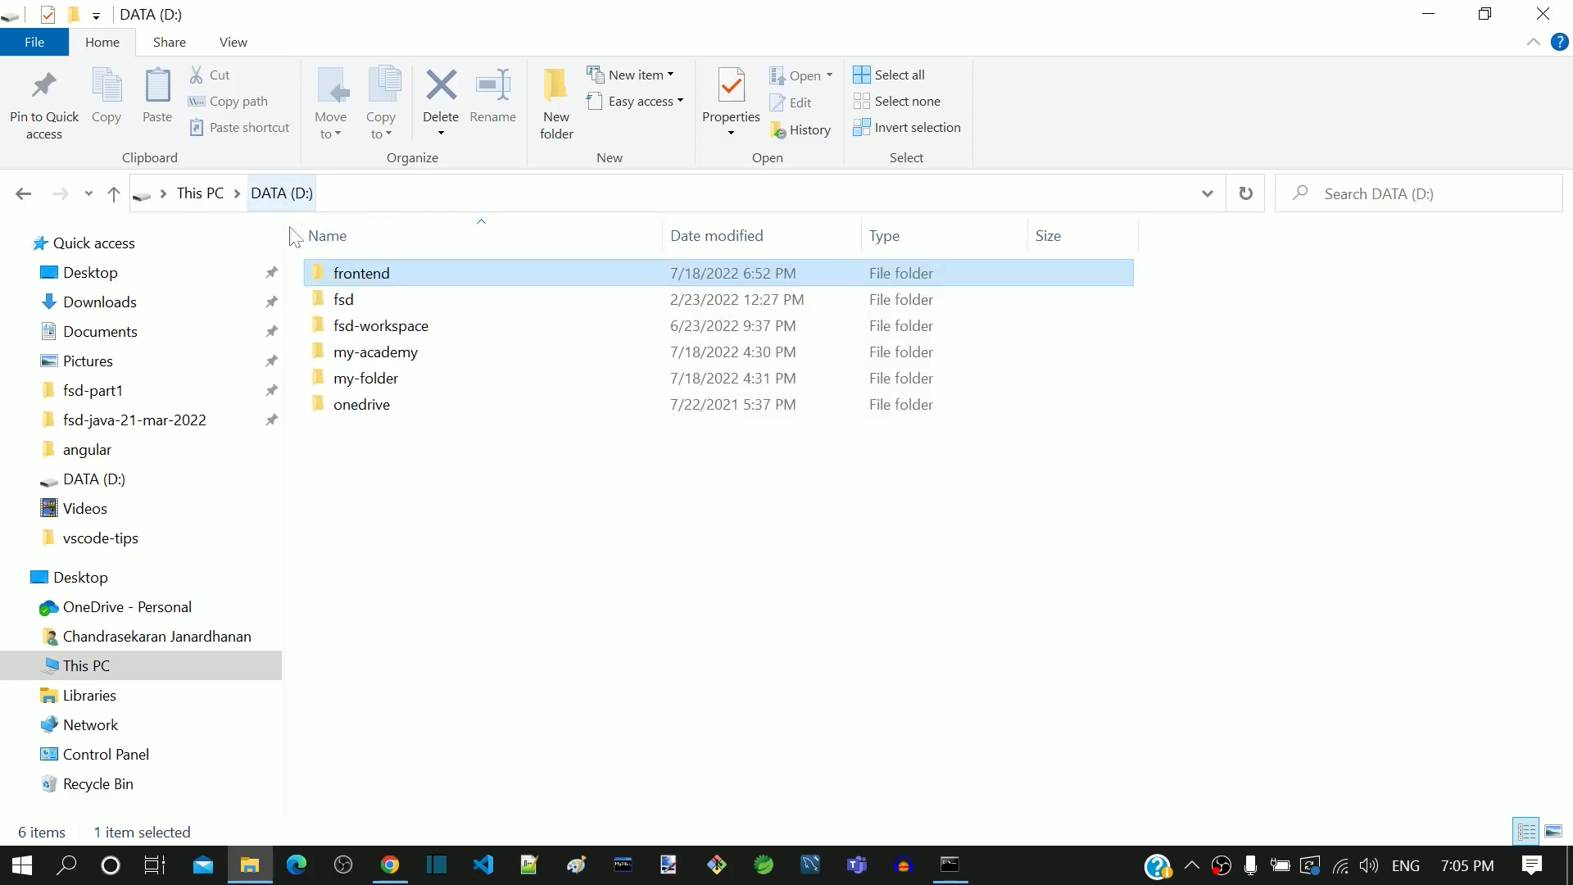
- From the D:\frontend folder, launch Command Prompt via cmd and maximize it
double_click(361, 272)
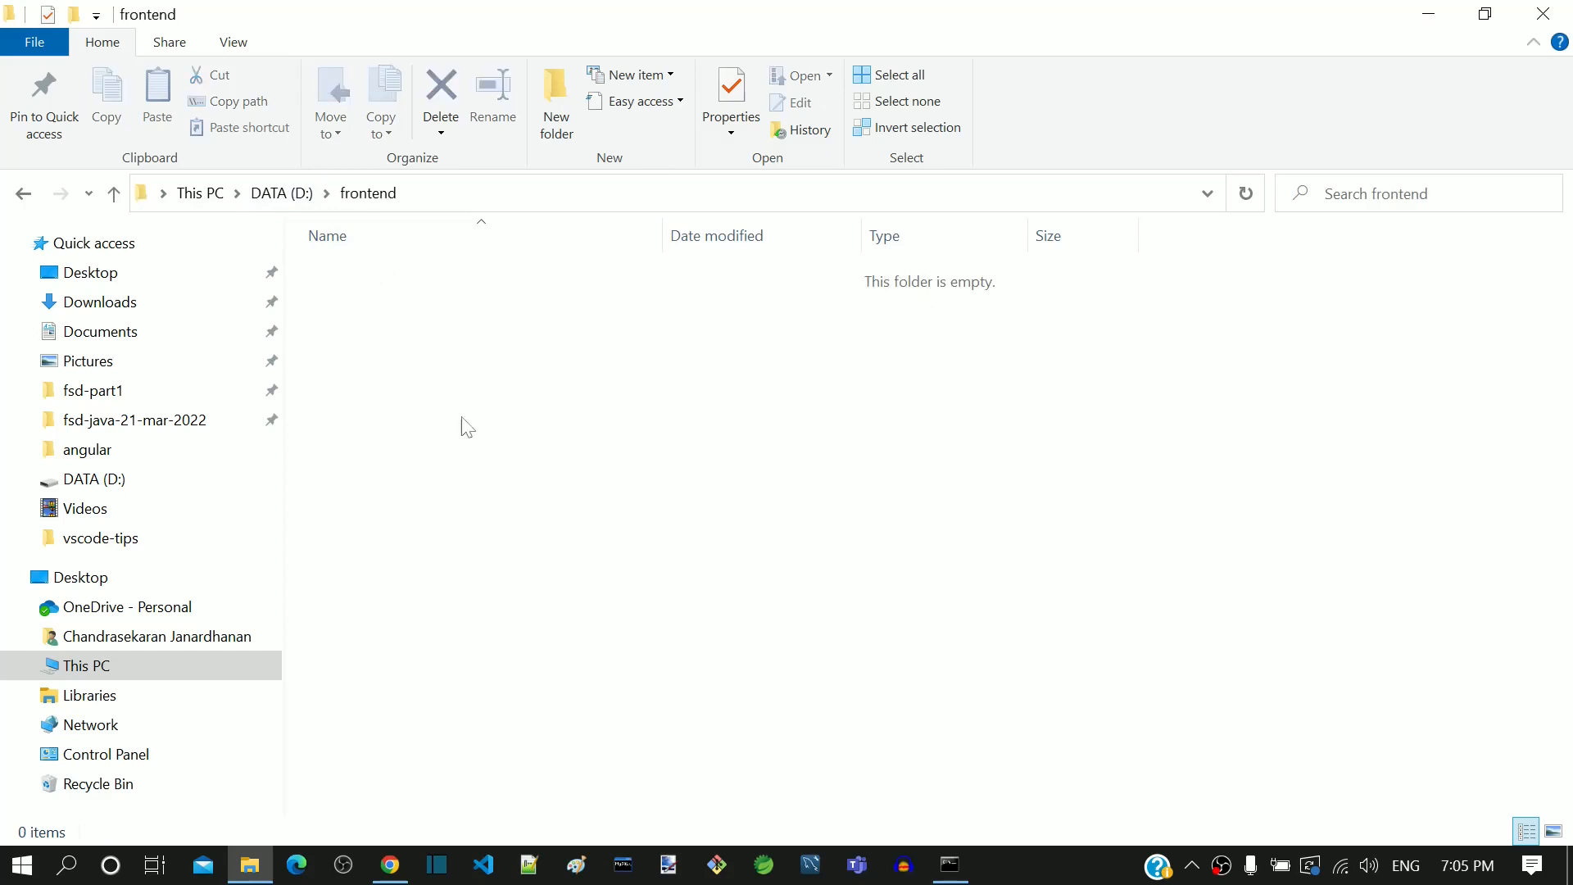
mouse_move(490, 427)
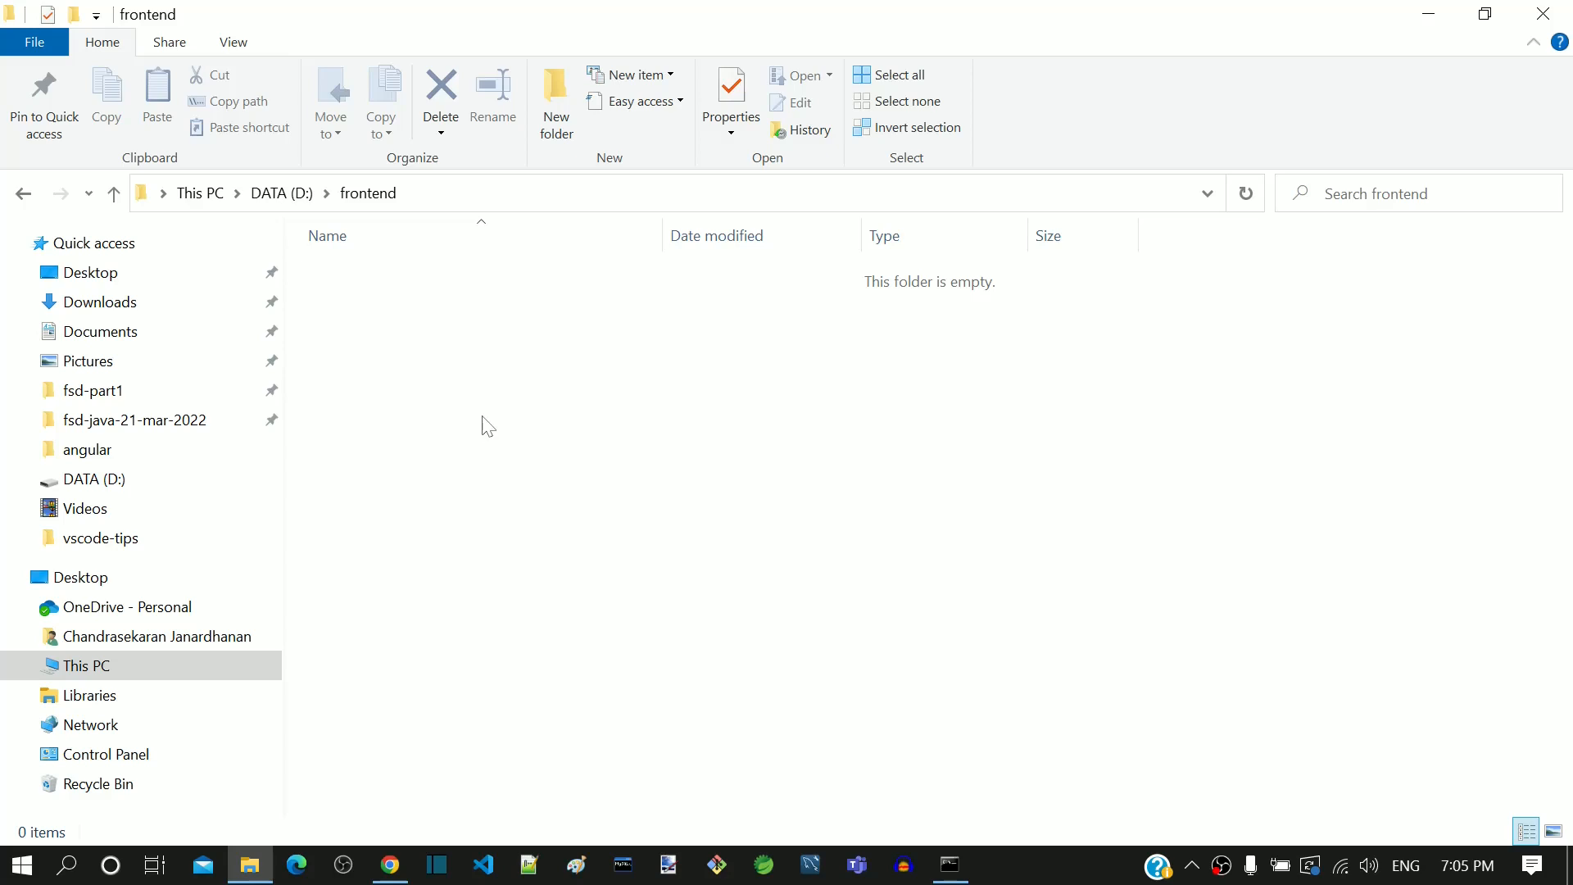
mouse_move(487, 349)
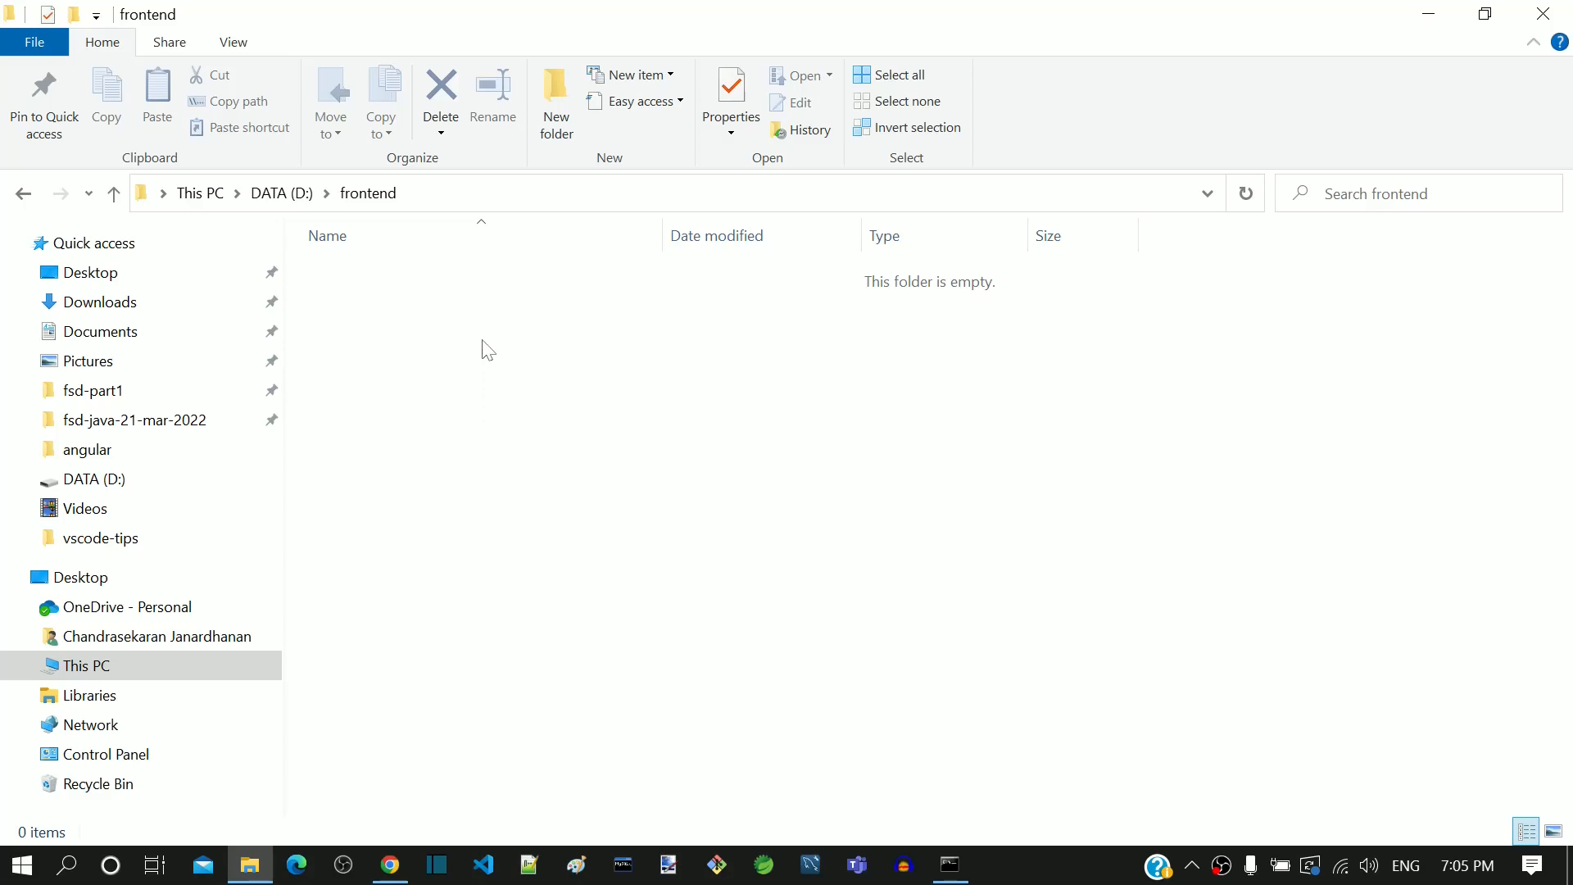
mouse_move(218, 213)
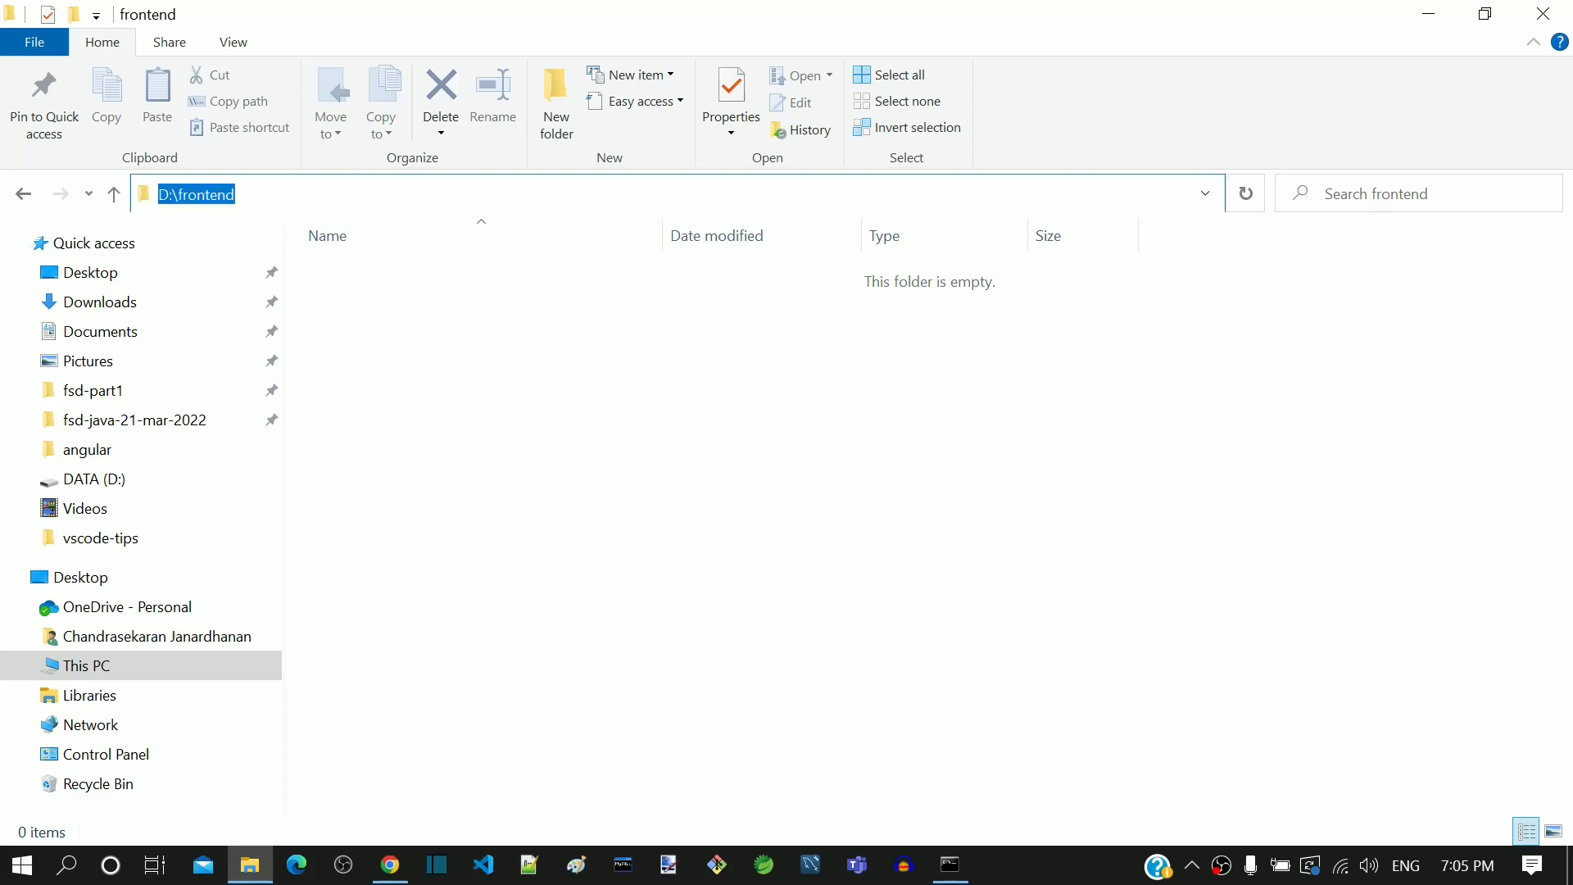
text(cmd)
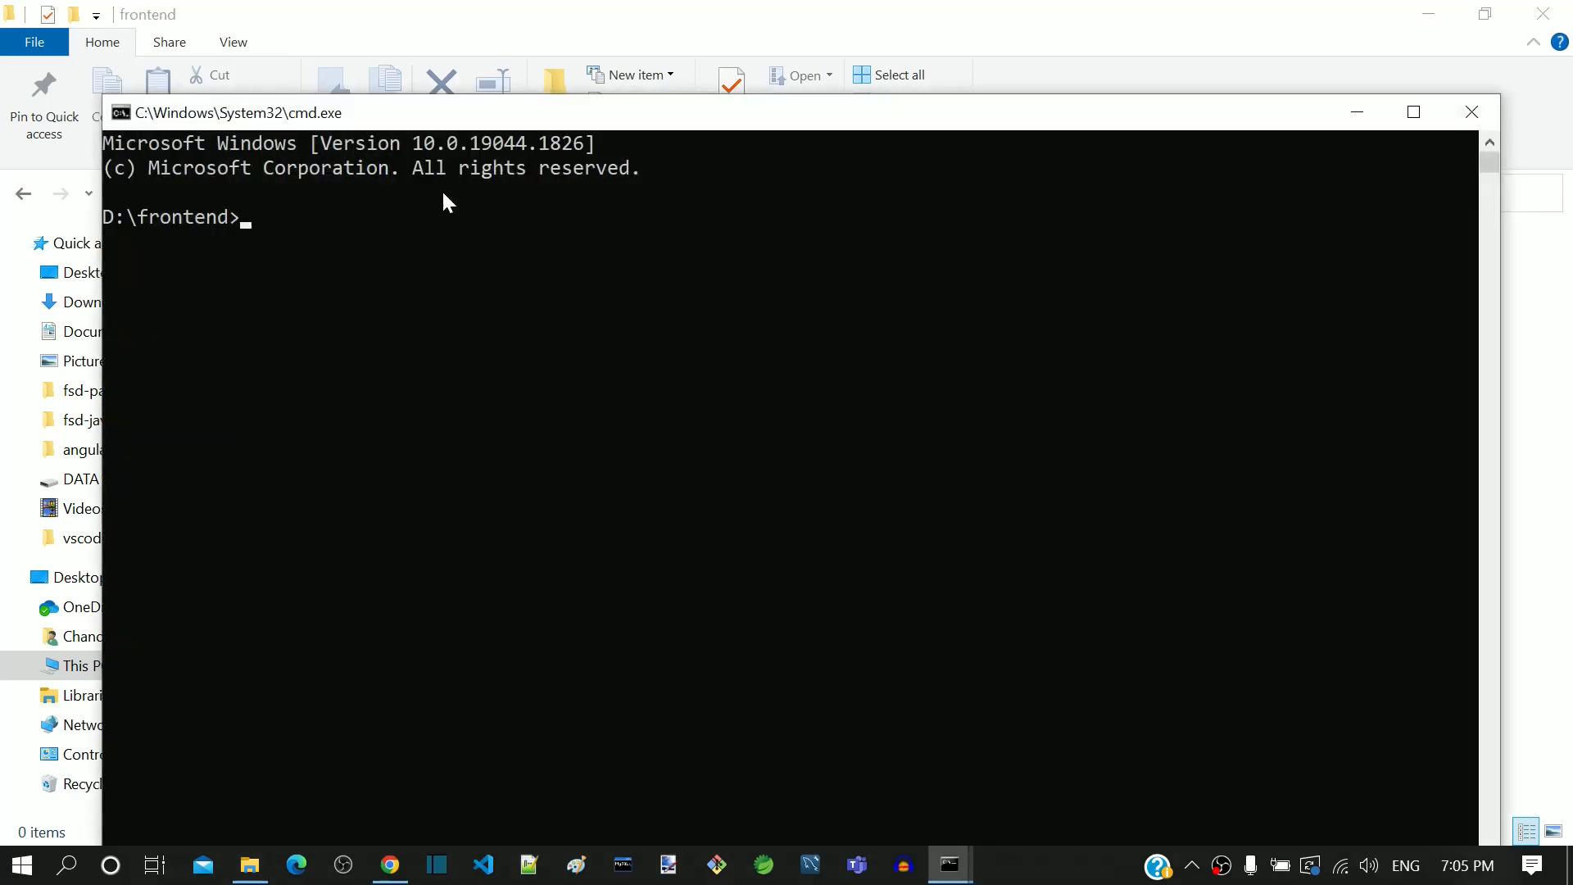
click(1413, 111)
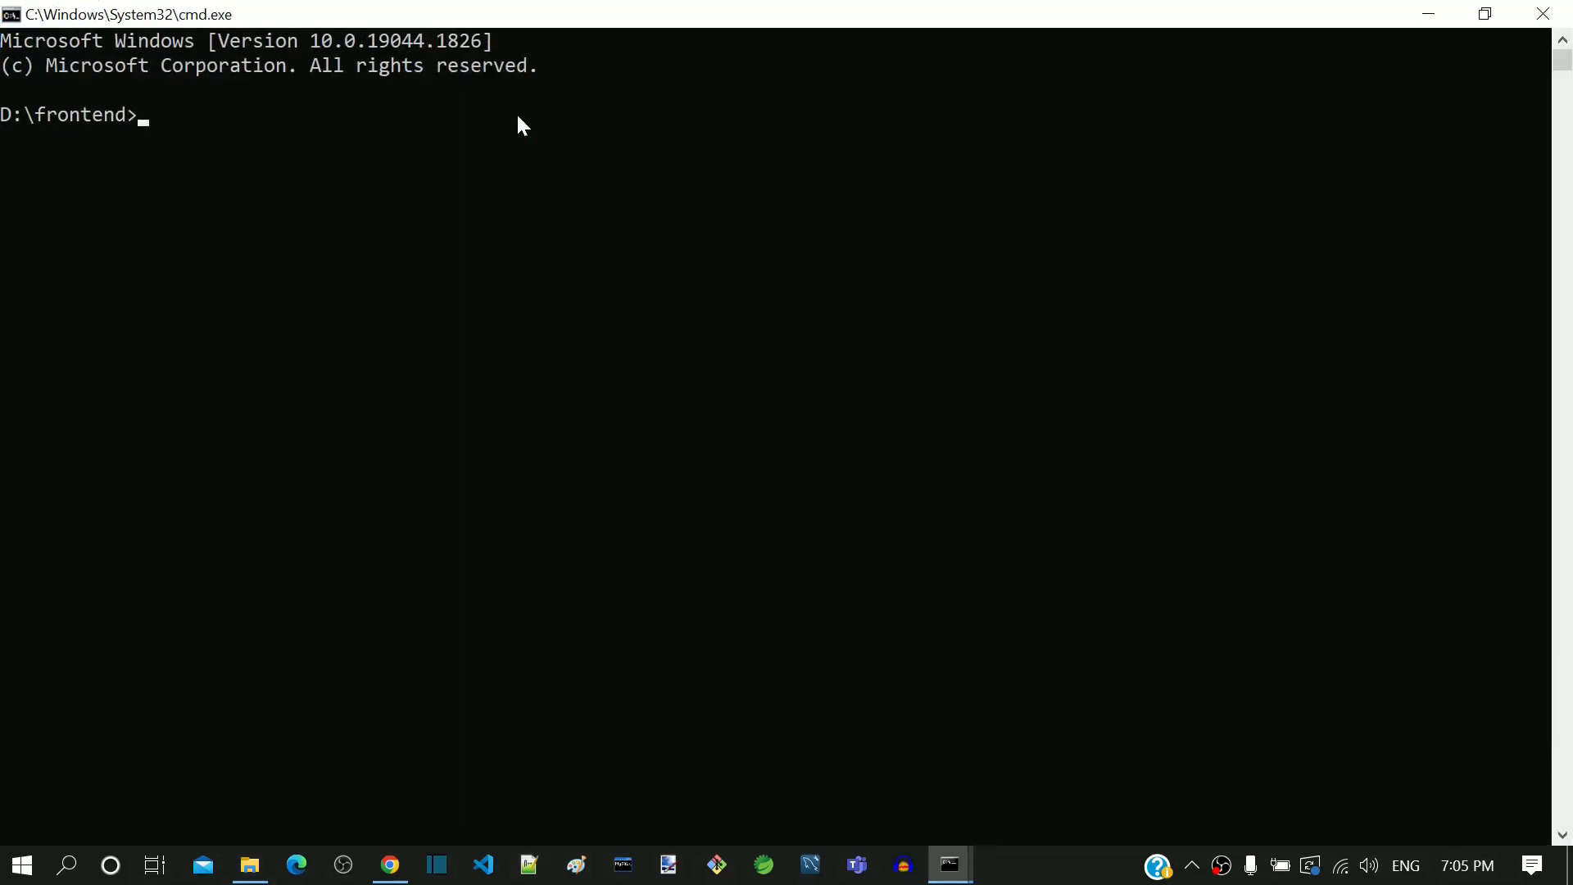
mouse_move(199, 246)
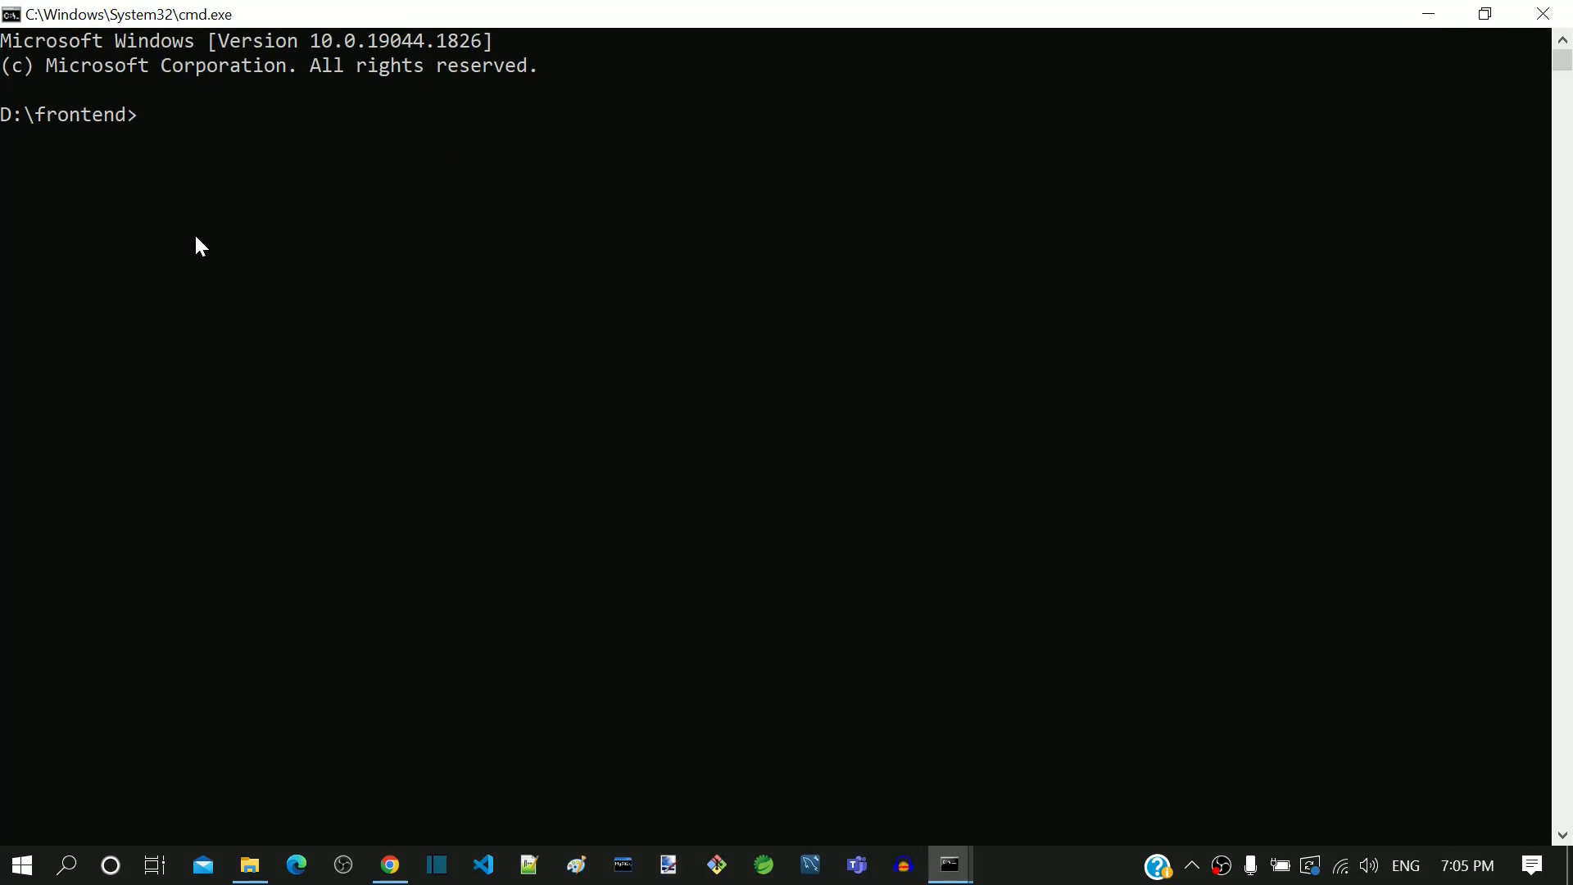
- Enter the command 'ng new nglearn' and highlight the project name nglearn
text(ng)
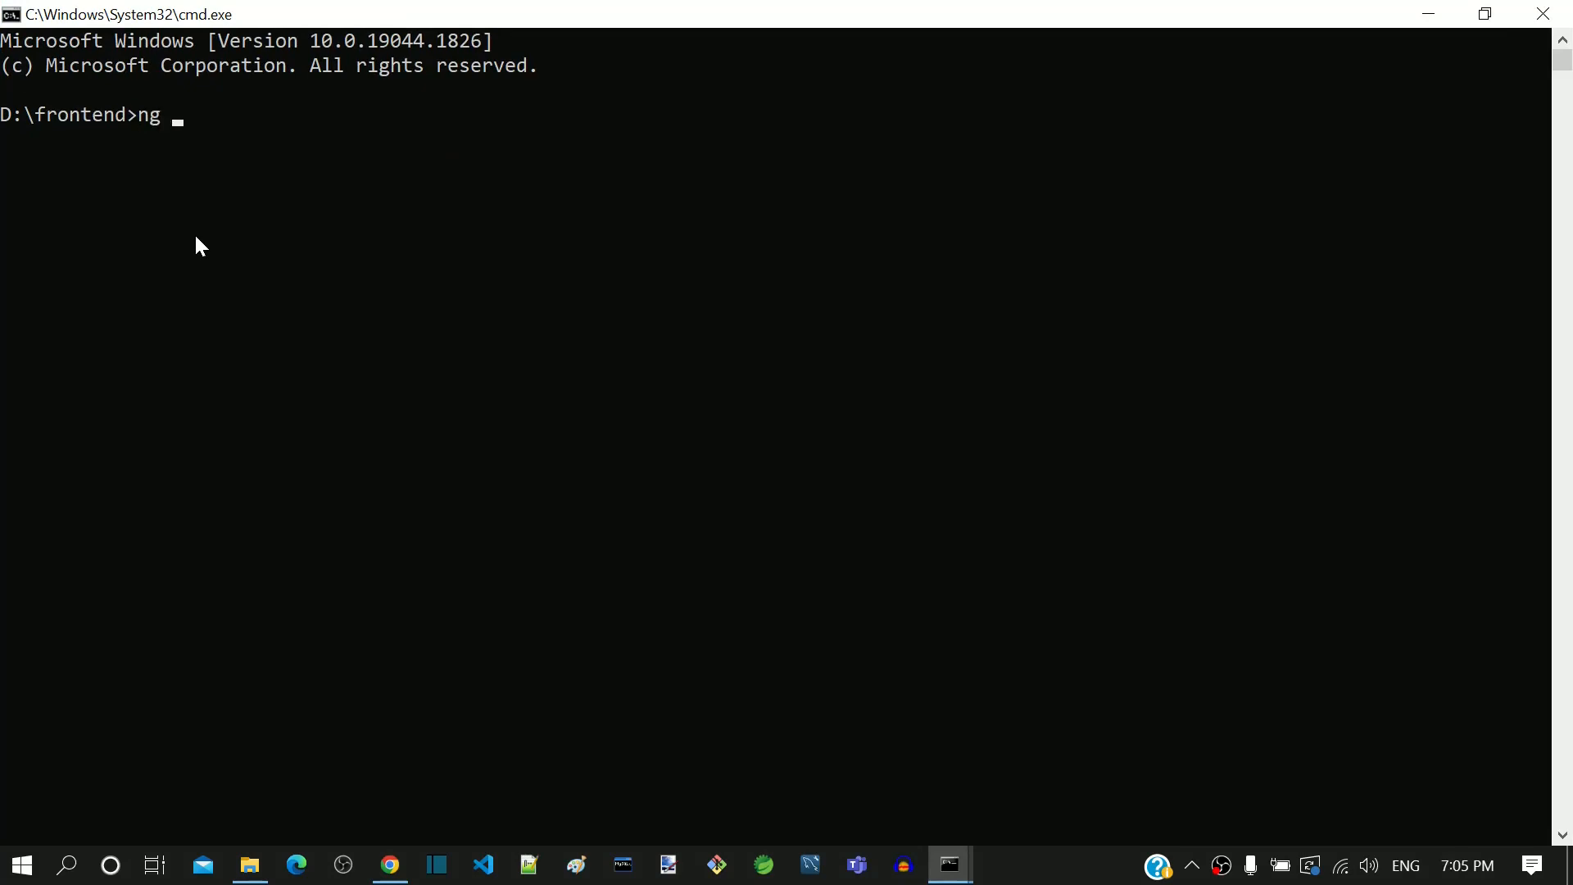
text(new nglea)
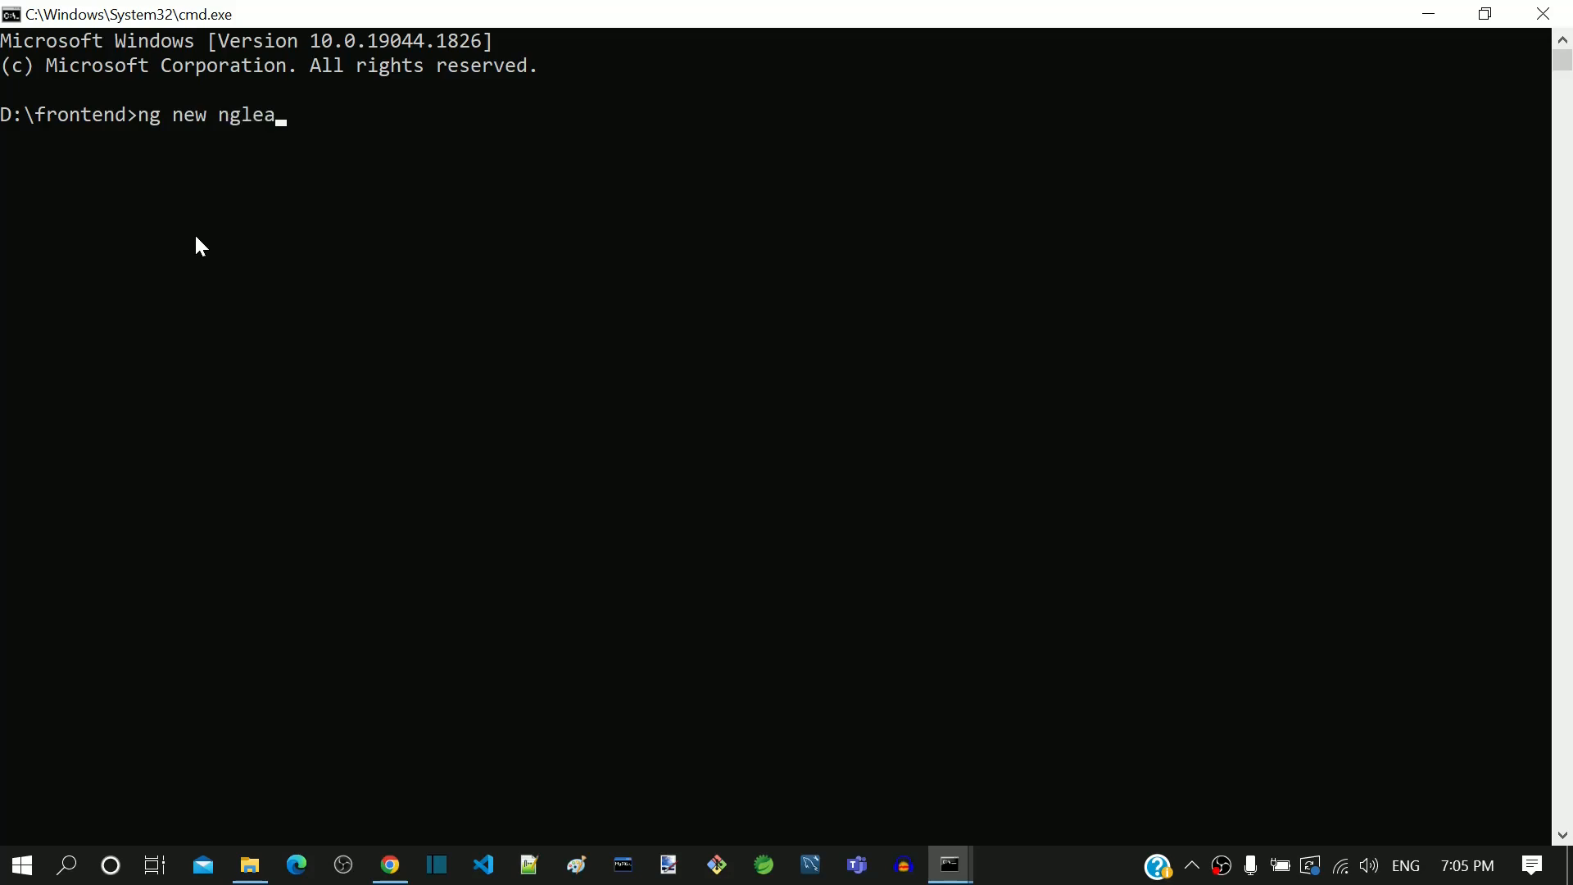
text(rn)
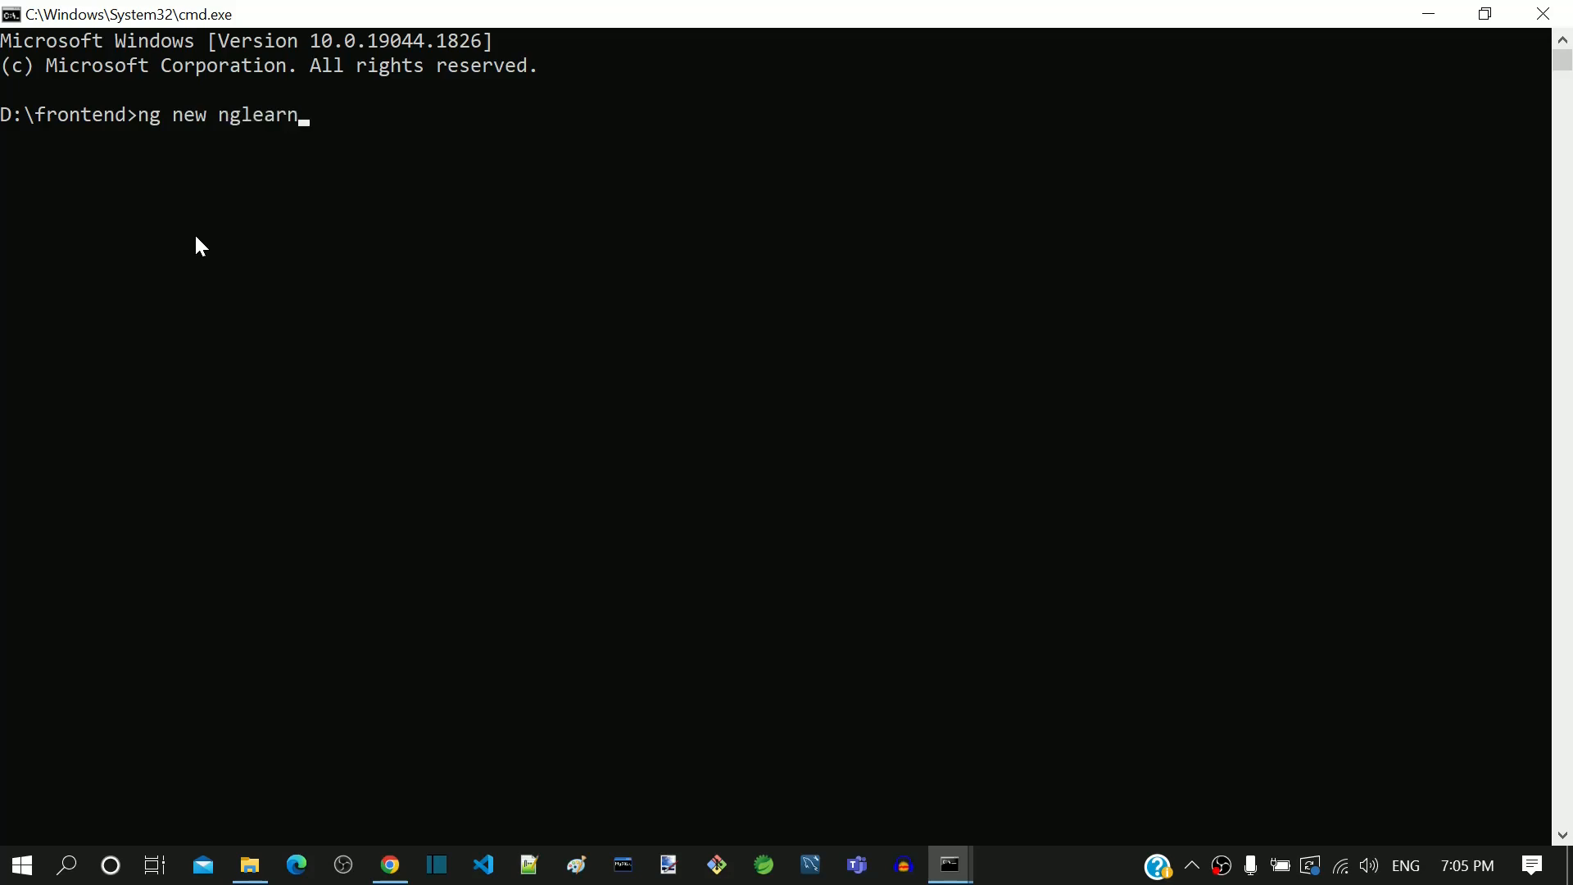
mouse_move(235, 129)
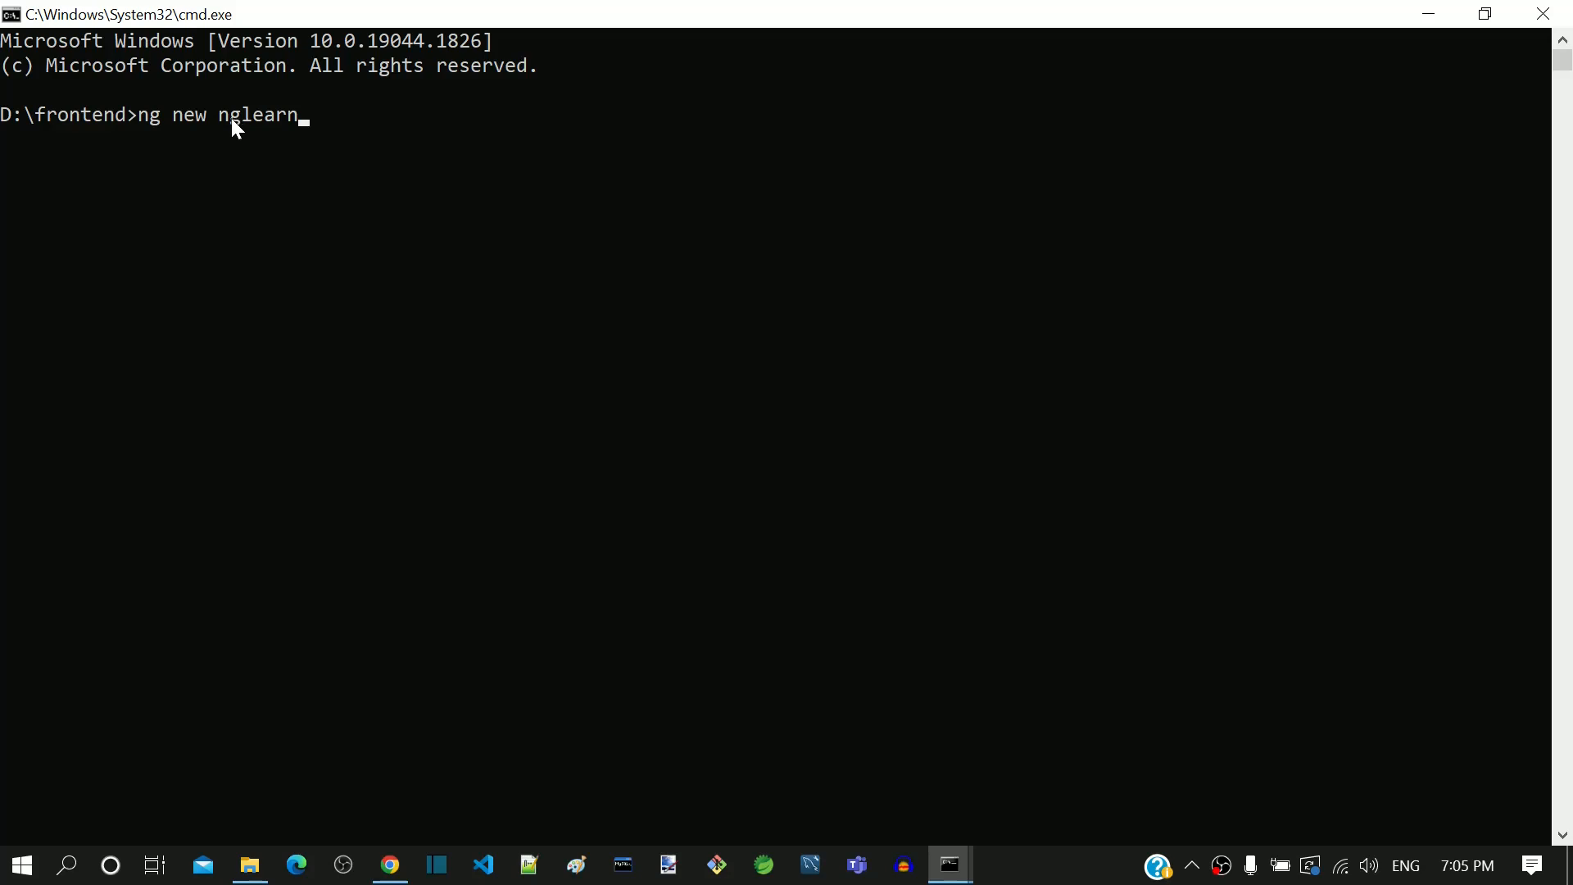
double_click(256, 115)
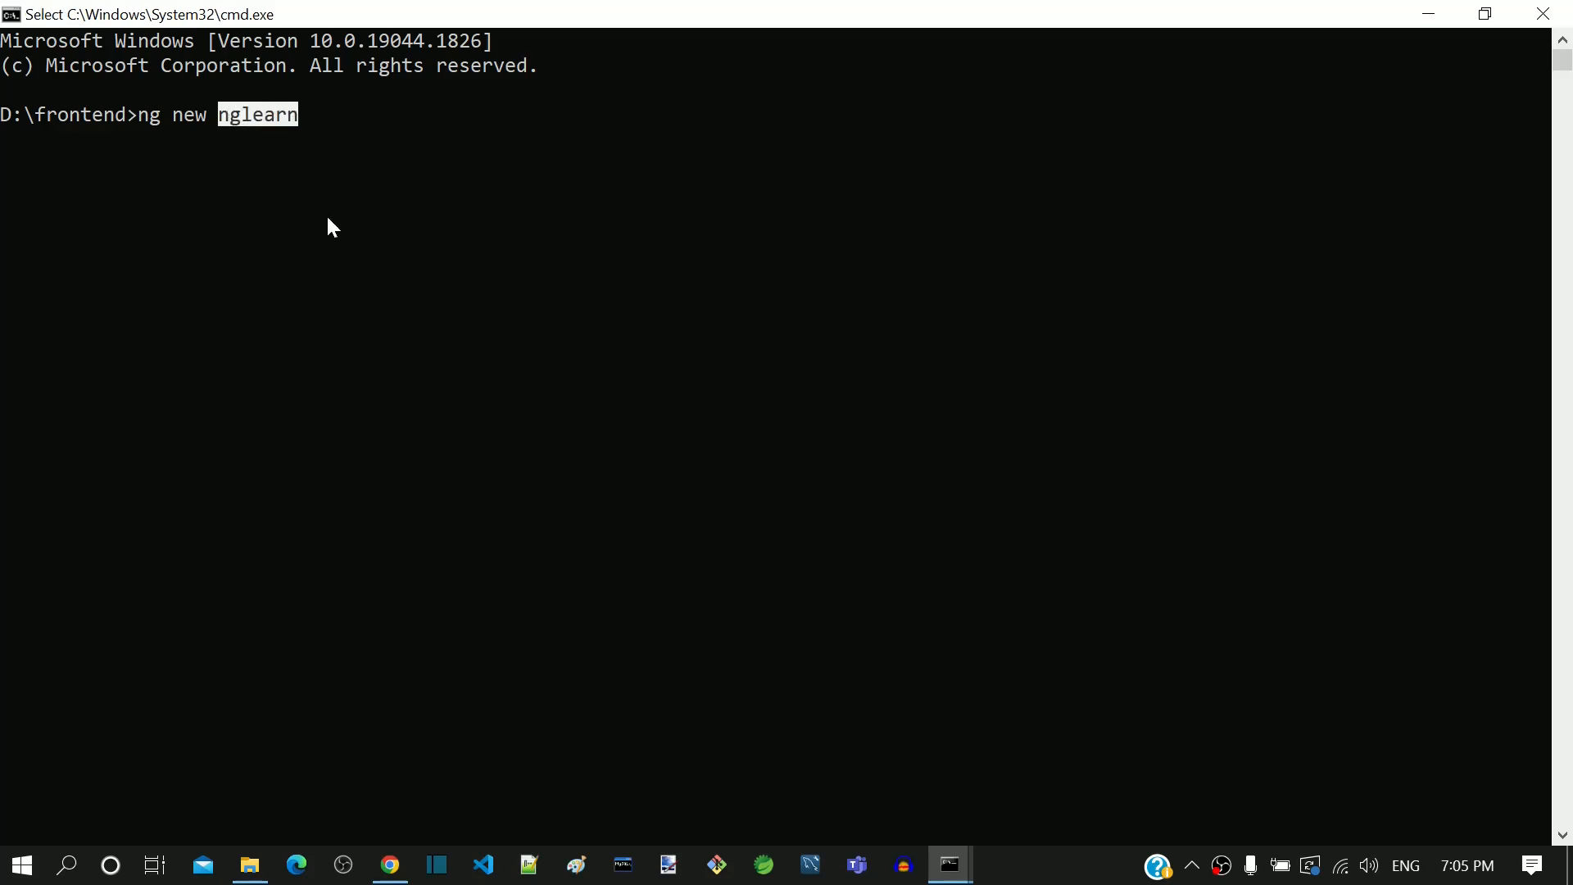
mouse_move(344, 228)
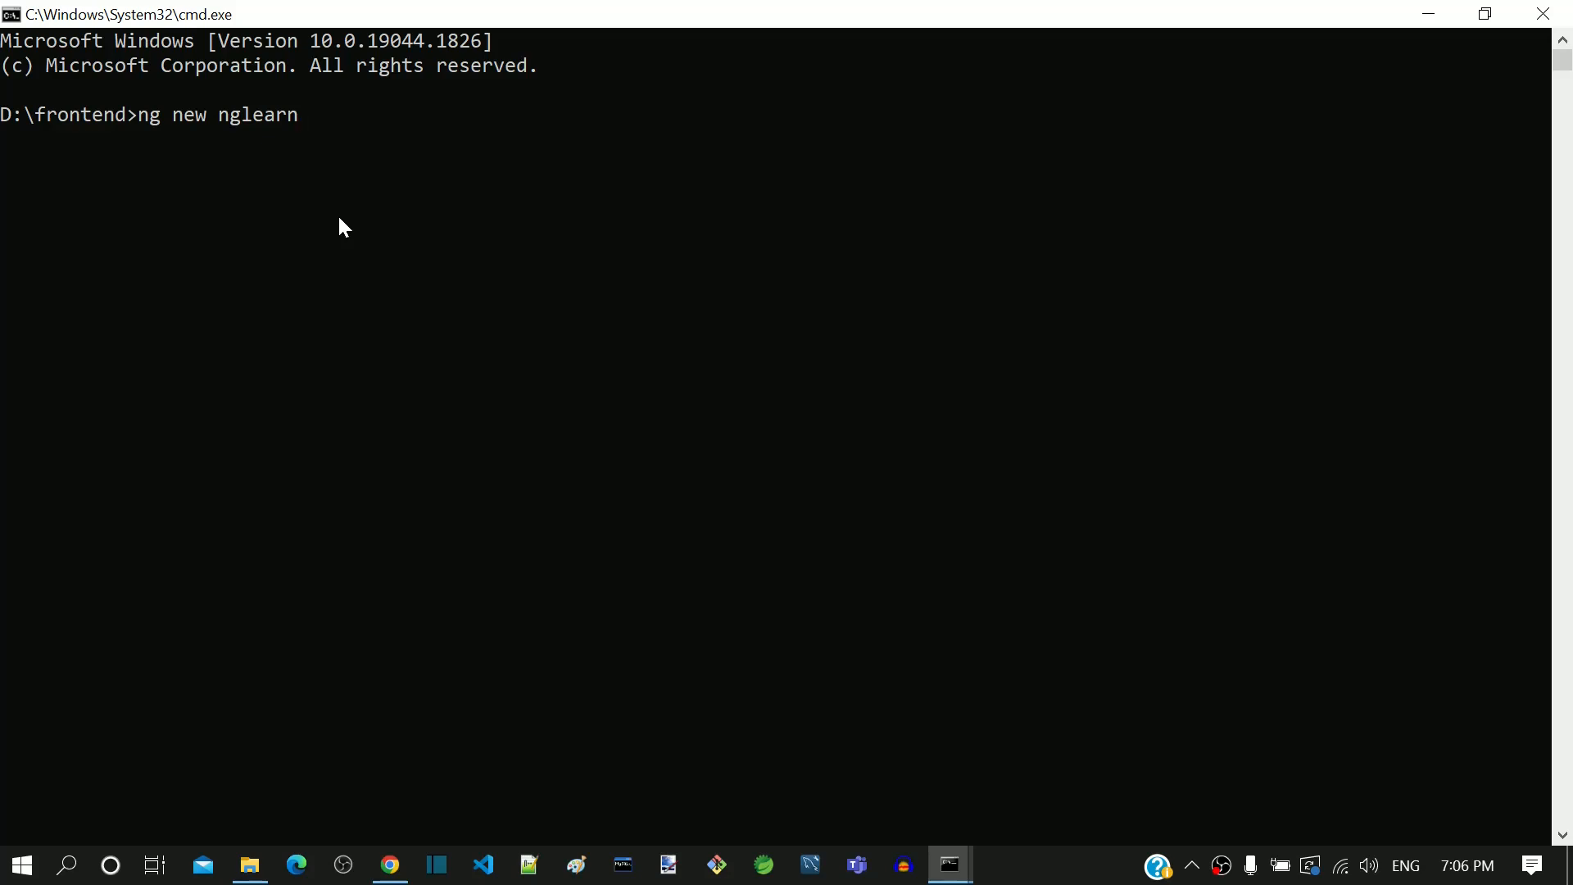
- Run 'ng new nglearn' to reach the Angular routing prompt
key(Return)
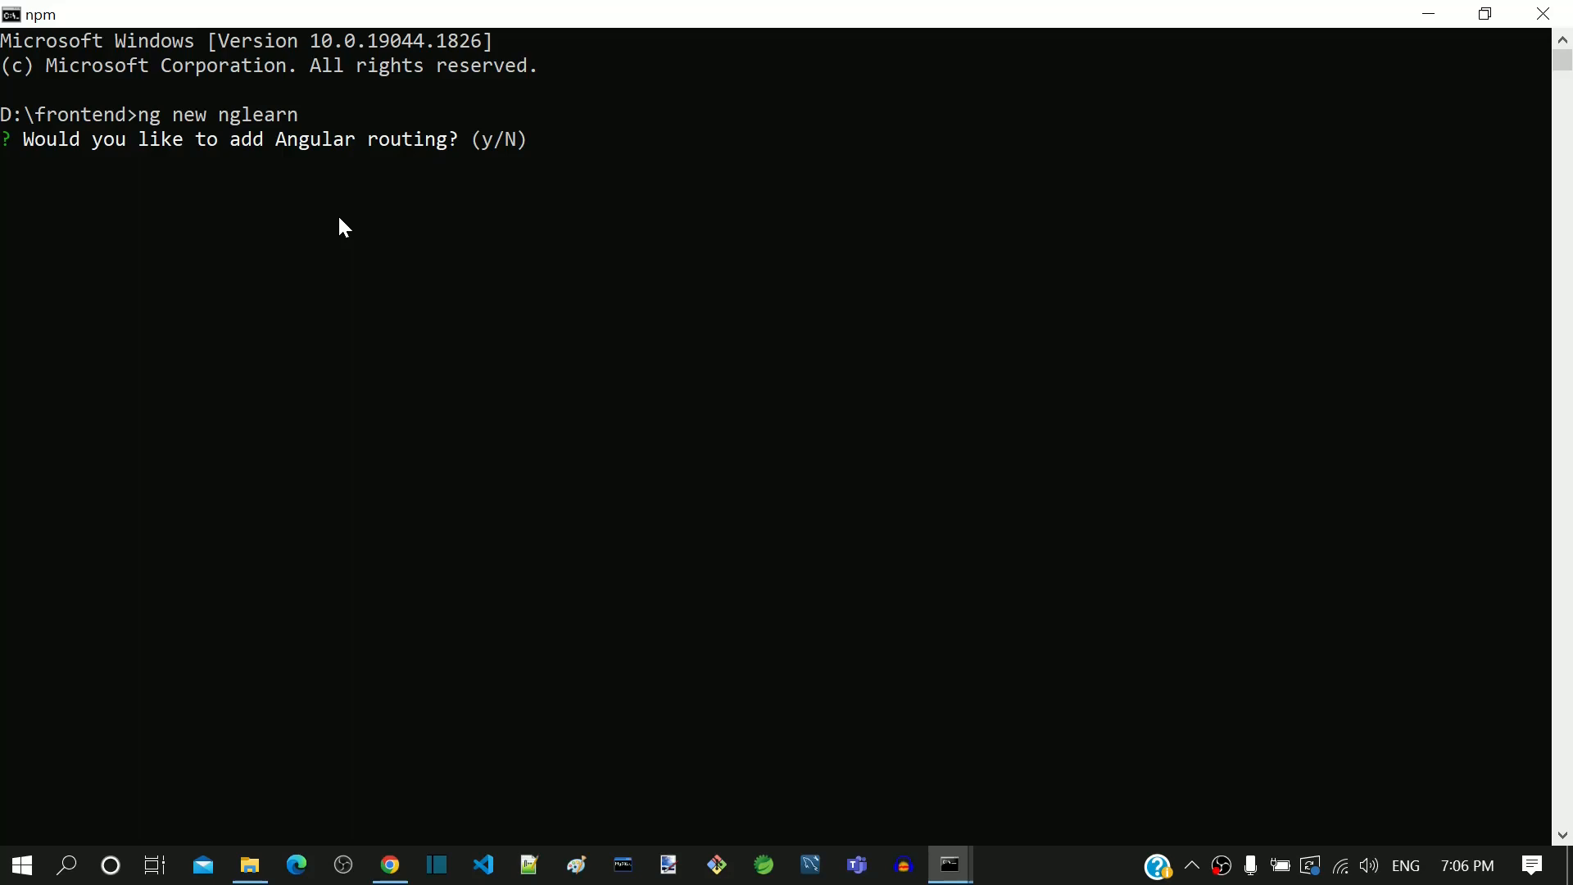
- Answer y to Angular routing, keep CSS, and wait for install and git setup
text(y)
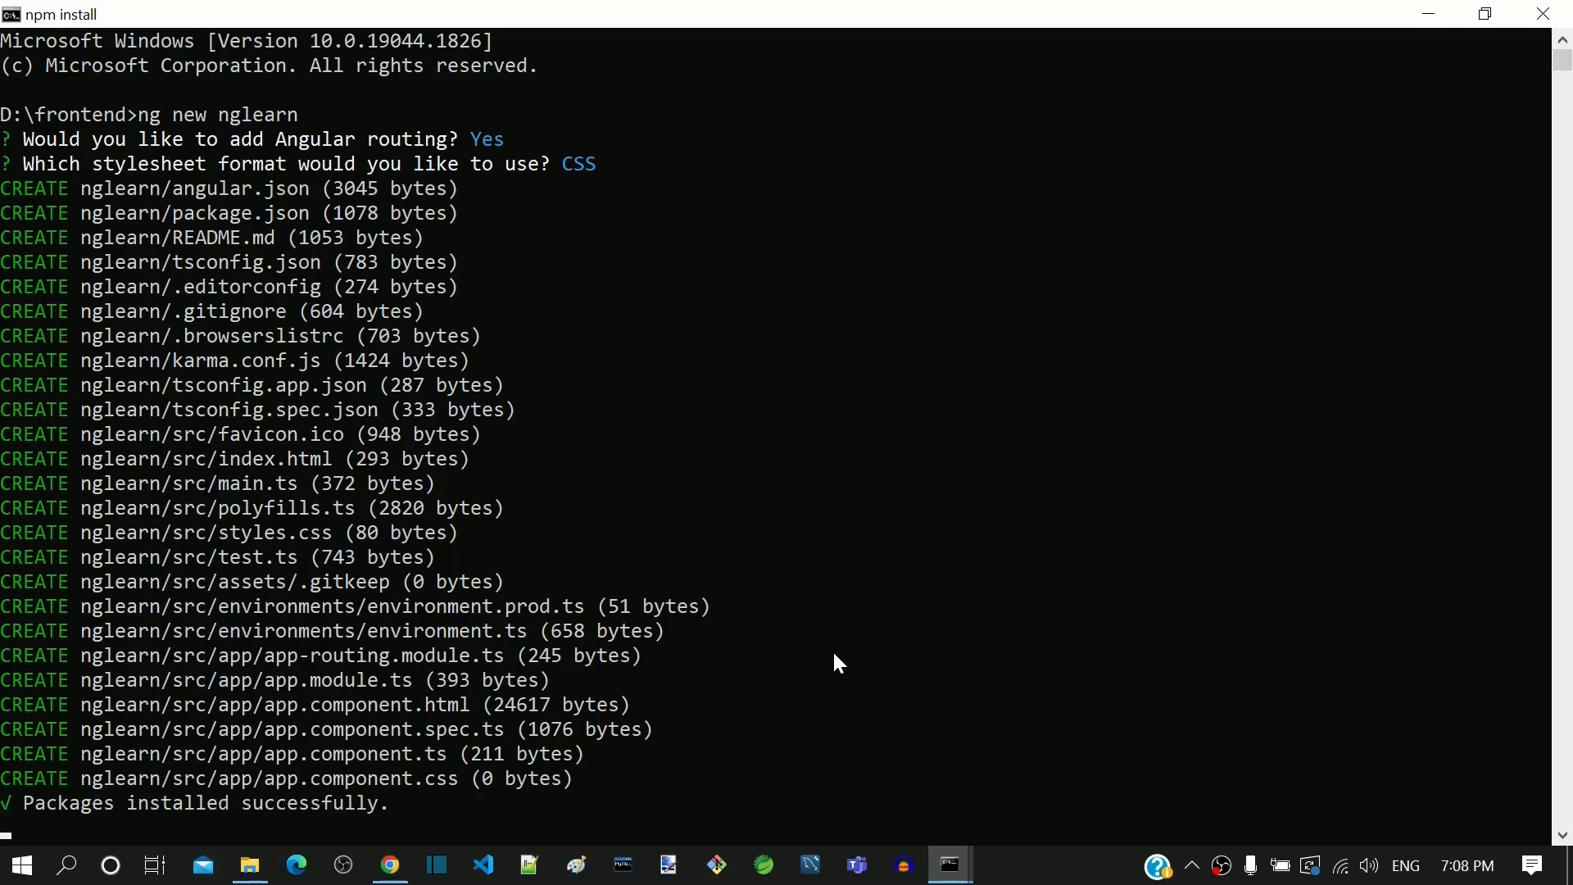
scroll(down, 3)
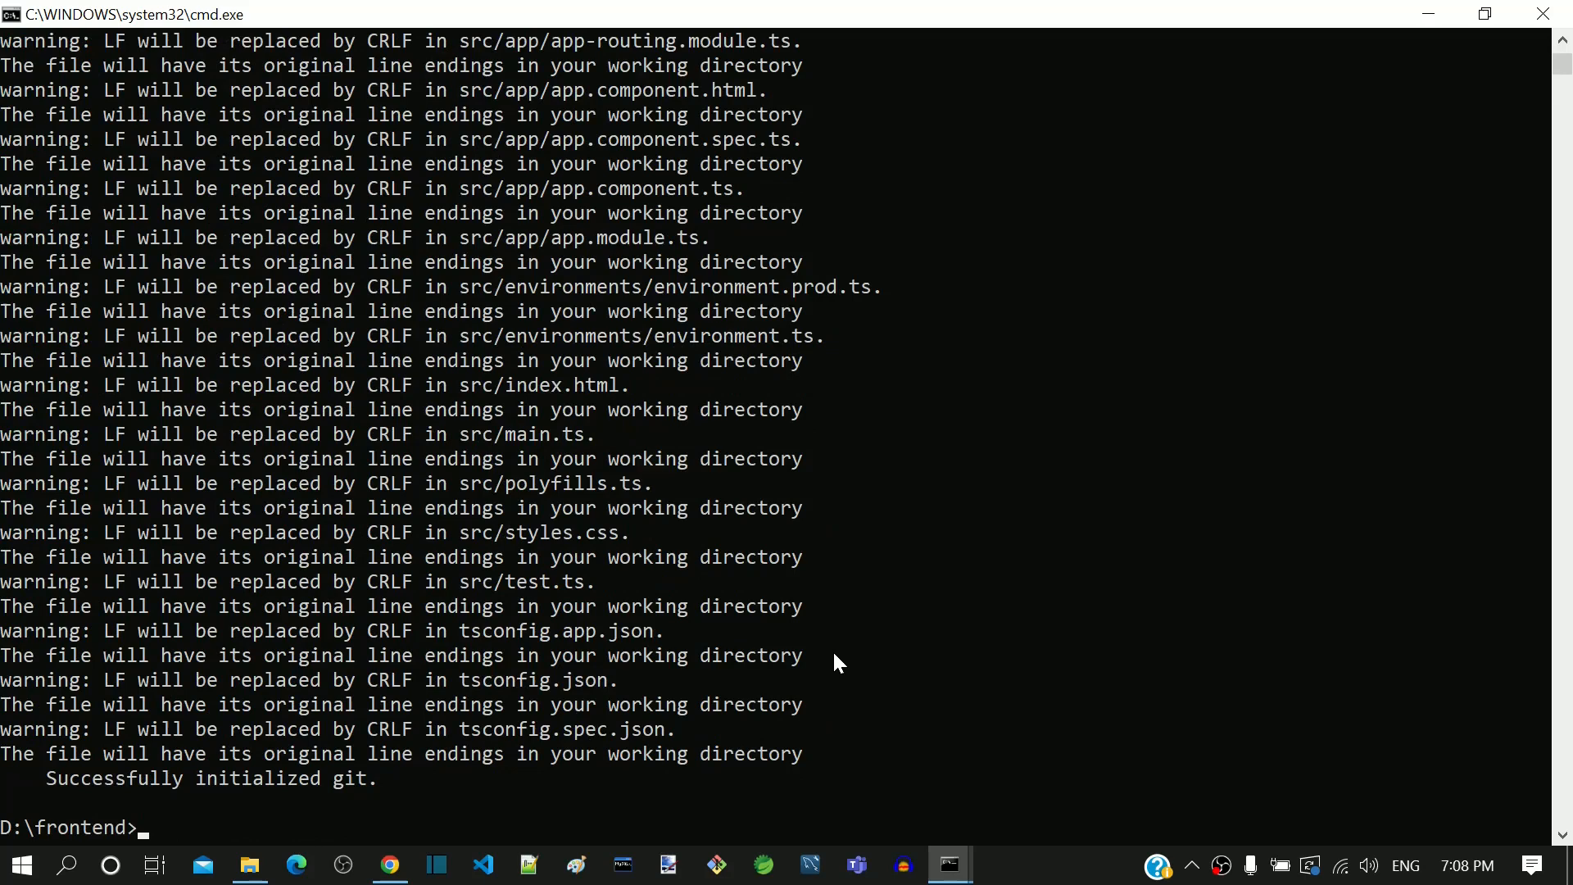